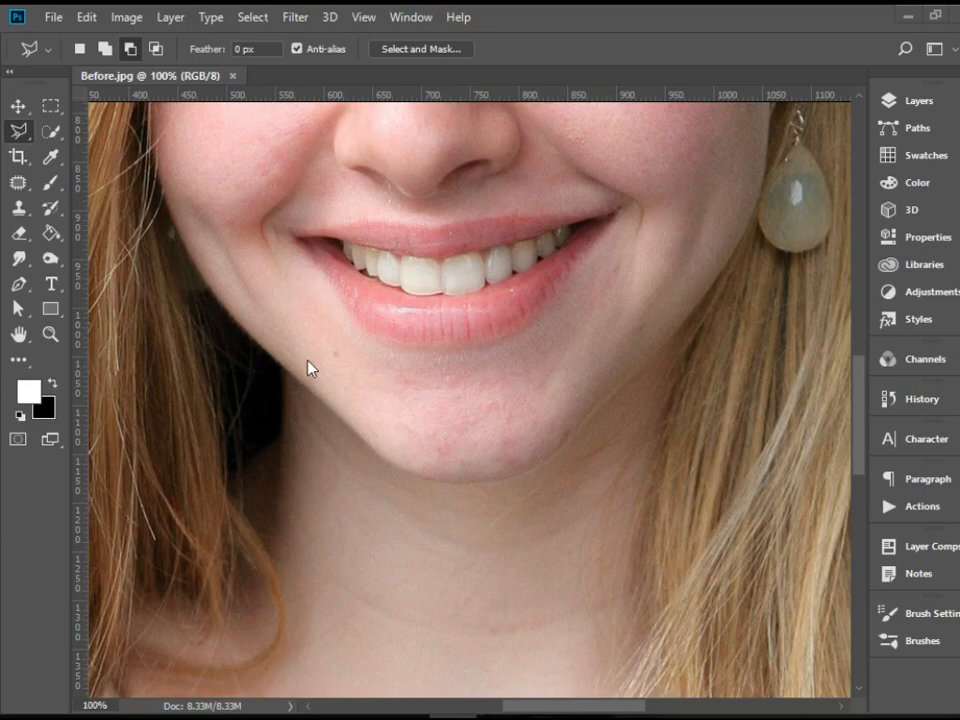
pyautogui.moveTo(478, 272)
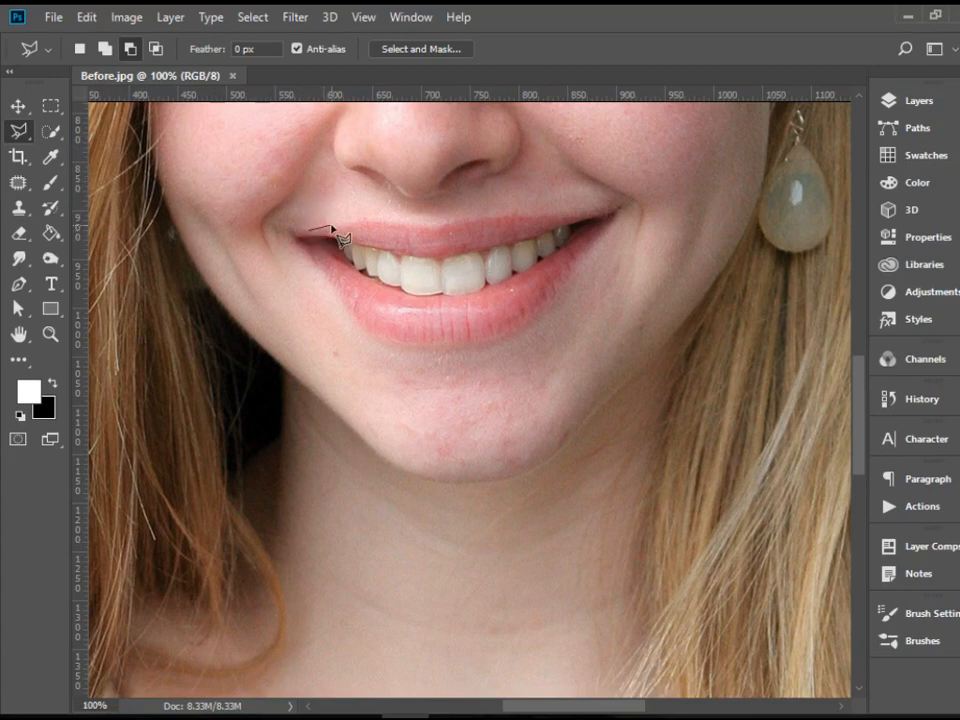
# Step: Trace the upper lip edge with the Polygonal Lasso and carry the outline round the right mouth corner
pyautogui.moveTo(330, 230); pyautogui.dragTo(410, 236)
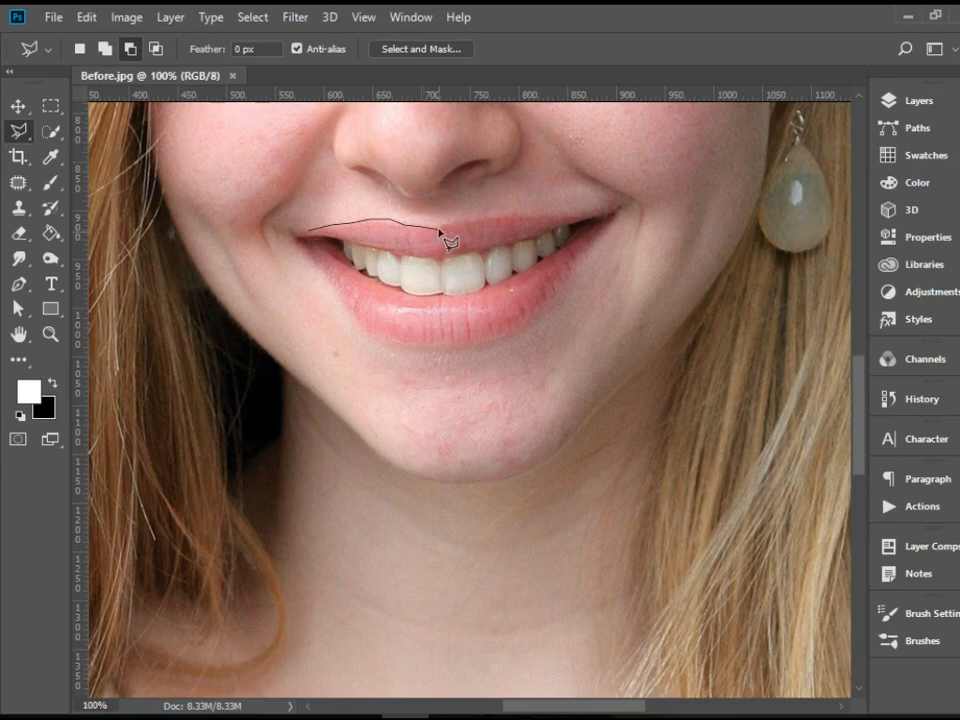
pyautogui.click(490, 224)
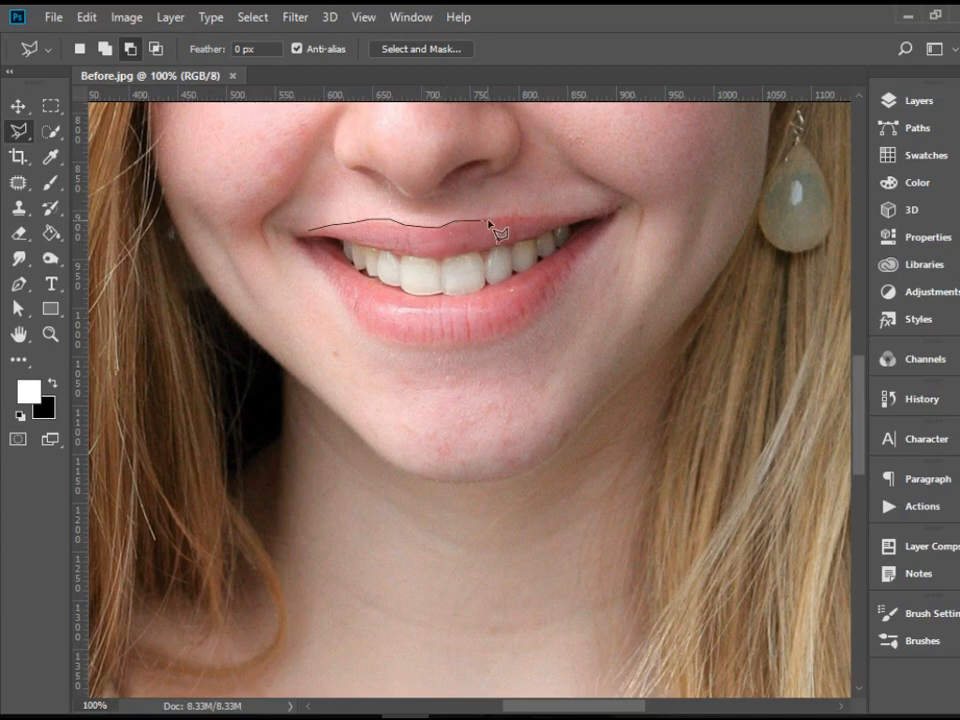
pyautogui.click(532, 220)
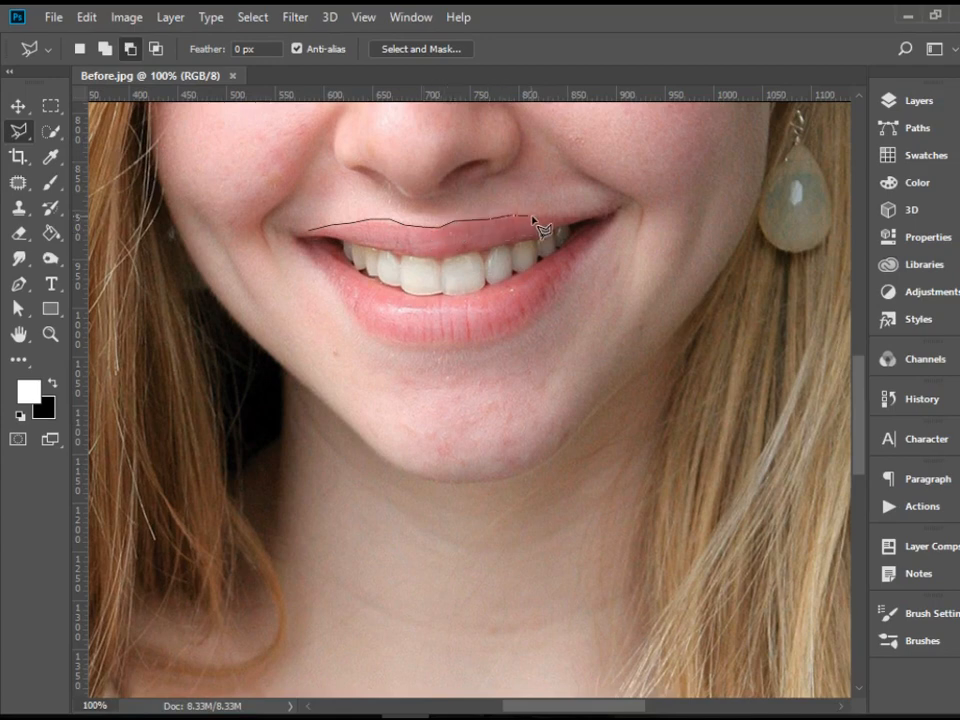
pyautogui.click(610, 218)
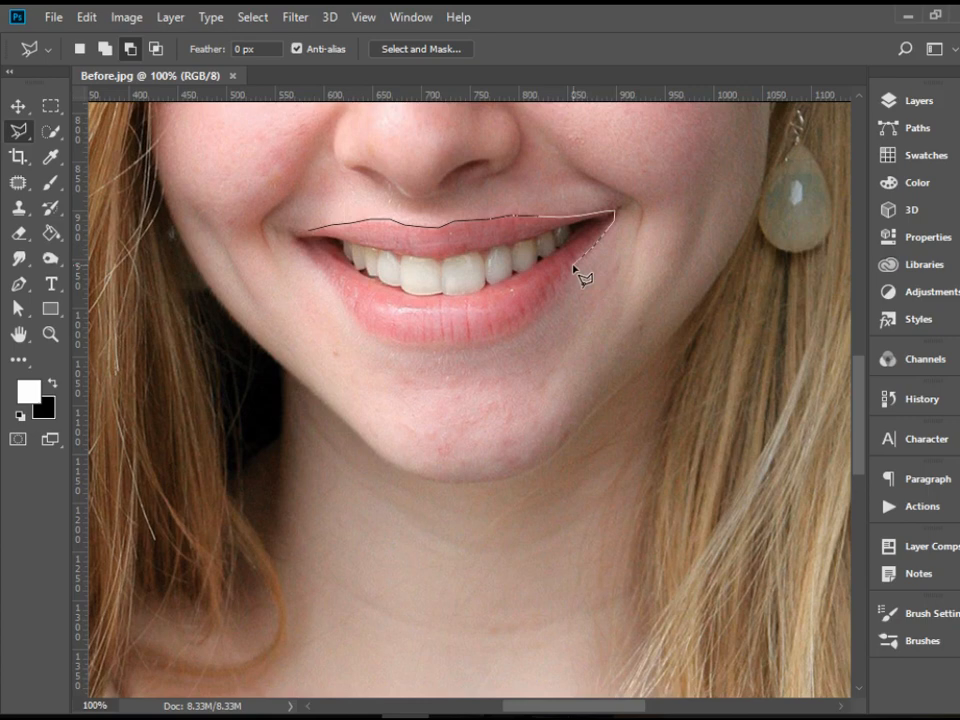
pyautogui.click(536, 336)
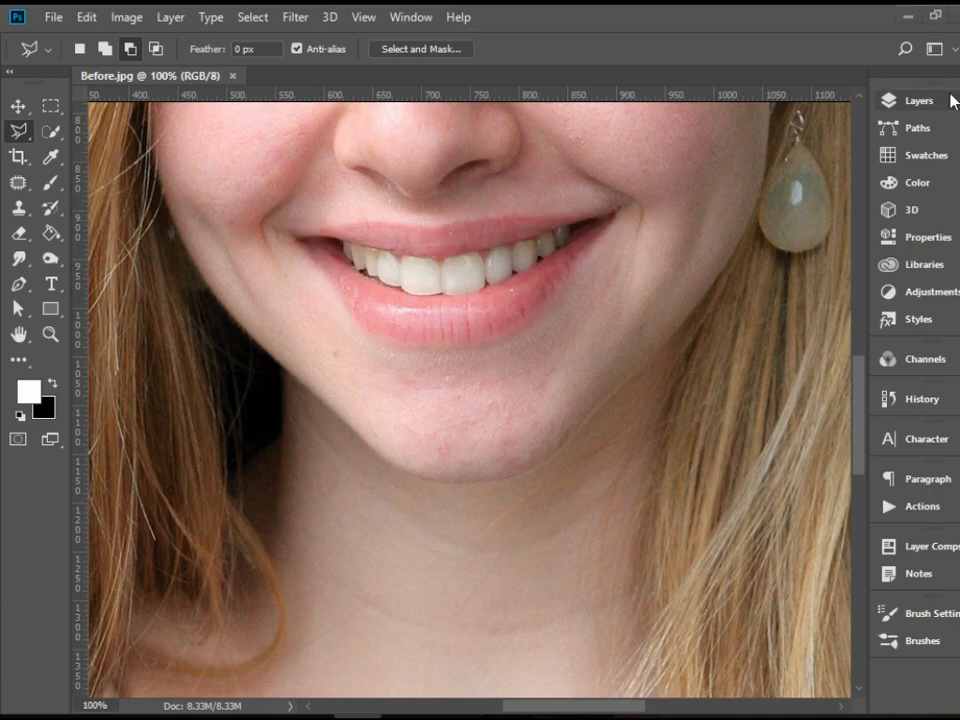
# Step: Add a Solid Color fill layer in bright red masked to the selected lips
pyautogui.click(918, 100)
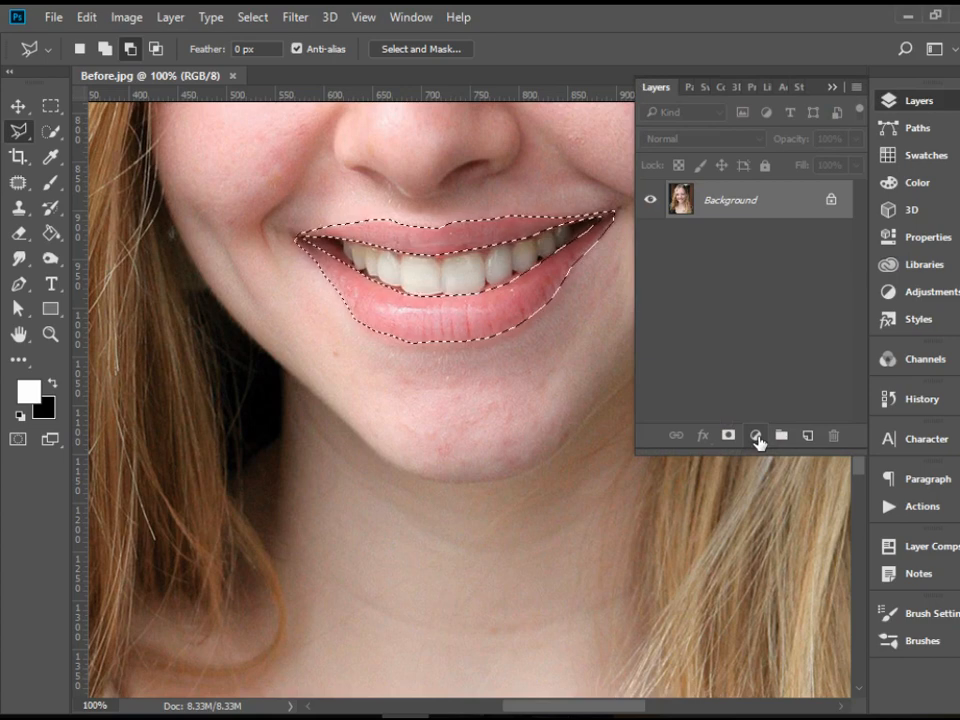
pyautogui.click(756, 434)
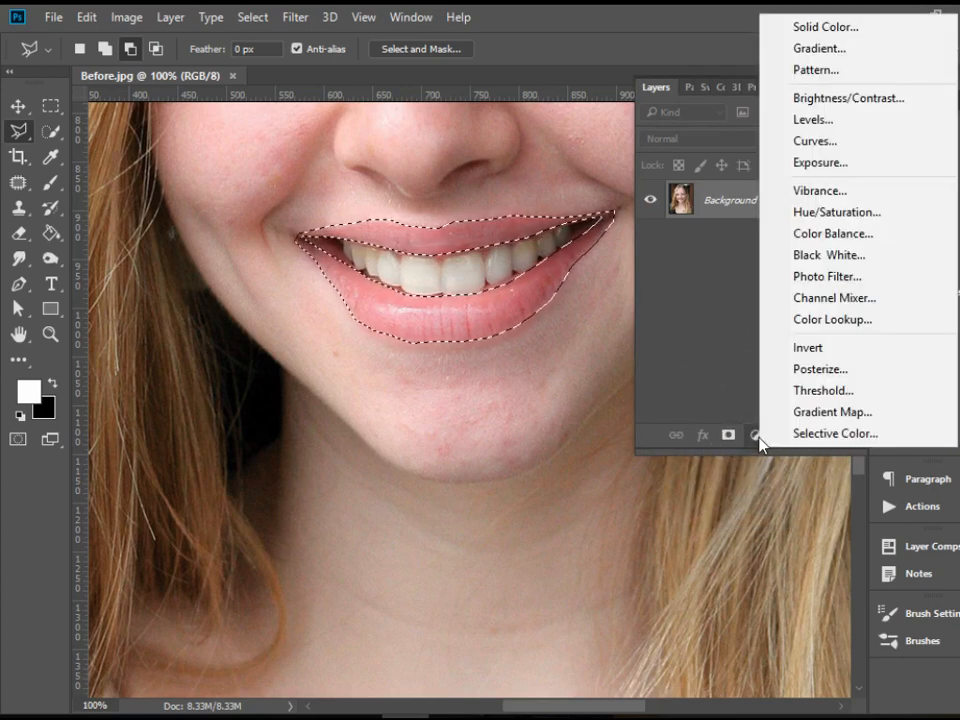
pyautogui.moveTo(816, 68)
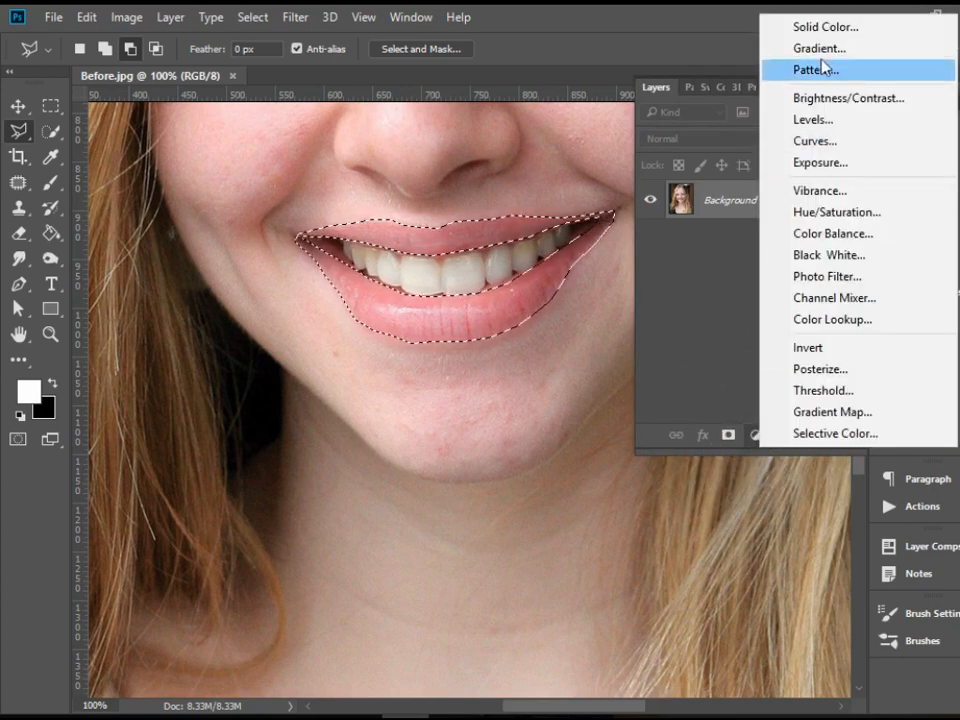
pyautogui.moveTo(824, 28)
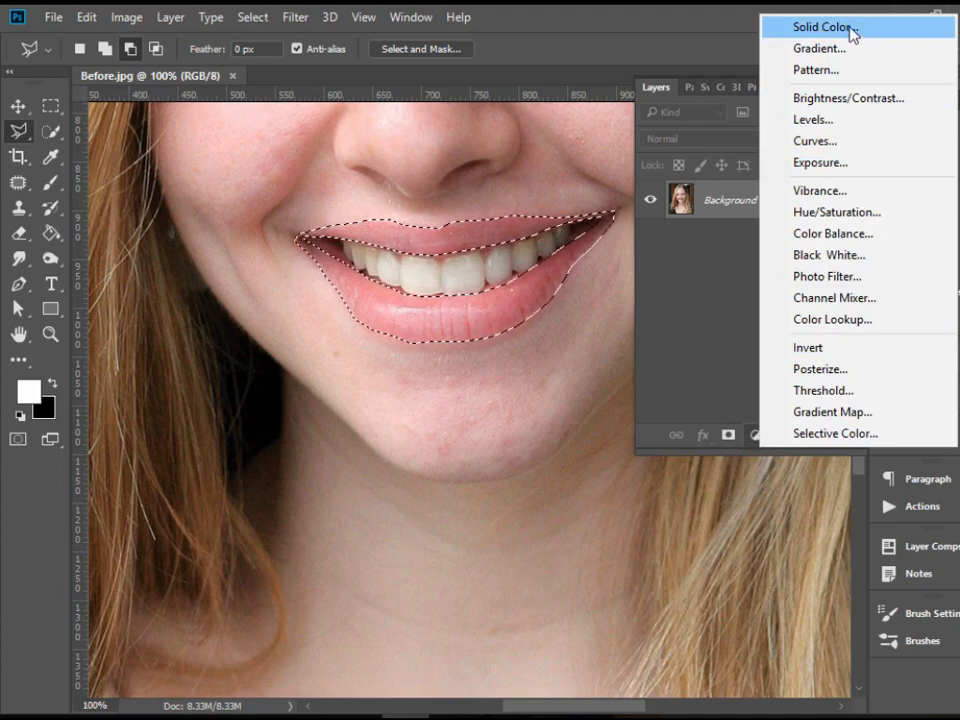
pyautogui.click(822, 28)
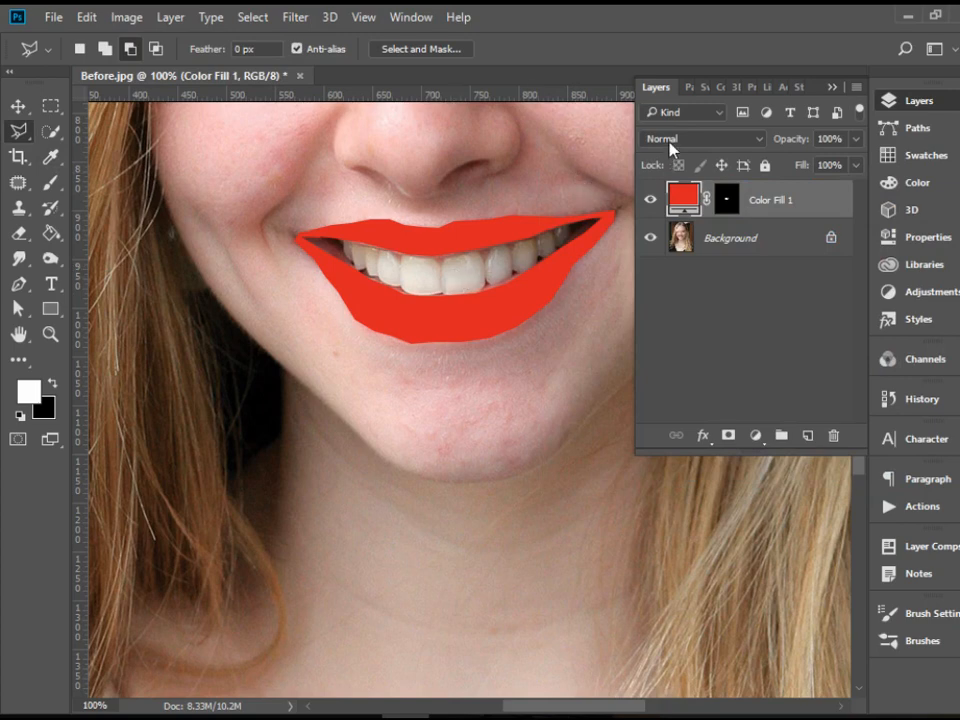
pyautogui.moveTo(716, 156)
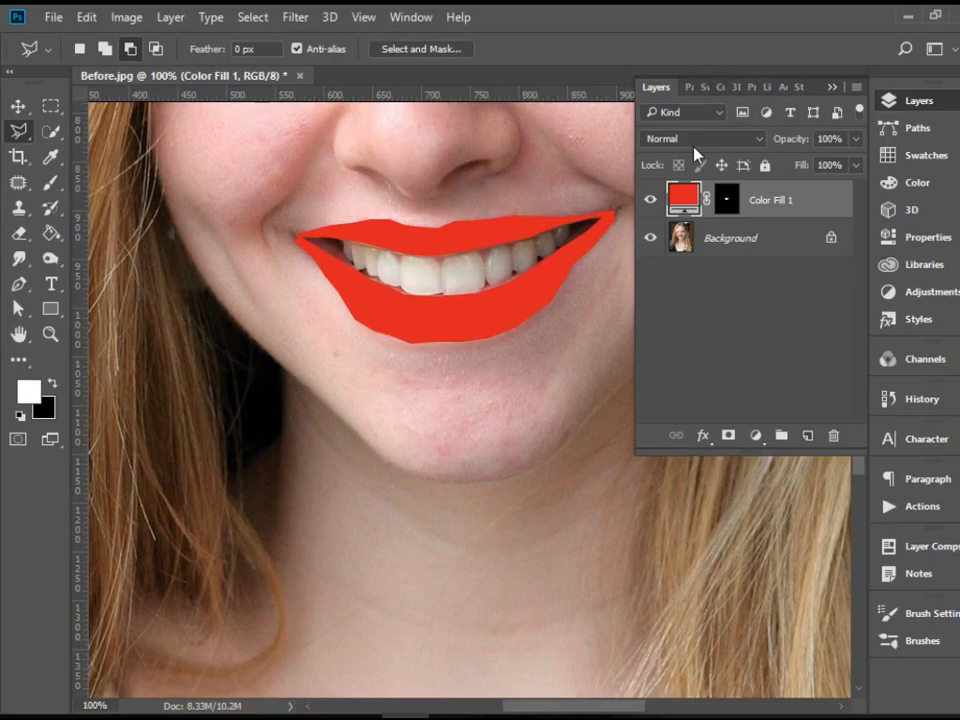
pyautogui.moveTo(778, 168)
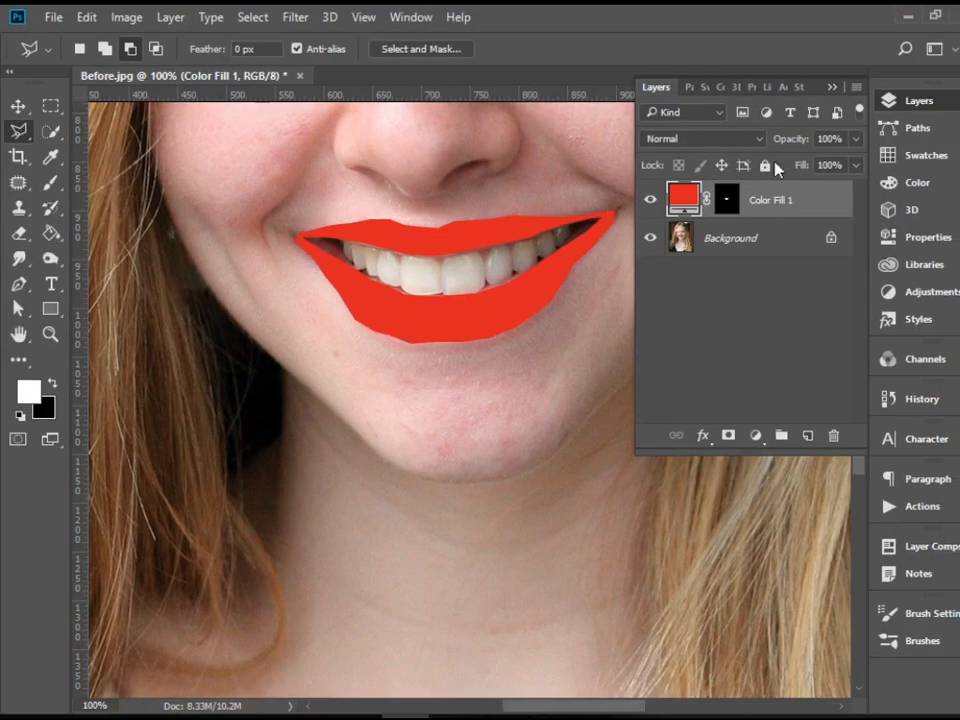
# Step: Try Overlay, Hard Mix, Saturation, Hue and Luminosity on the red layer, settling on Soft Light
pyautogui.click(704, 138)
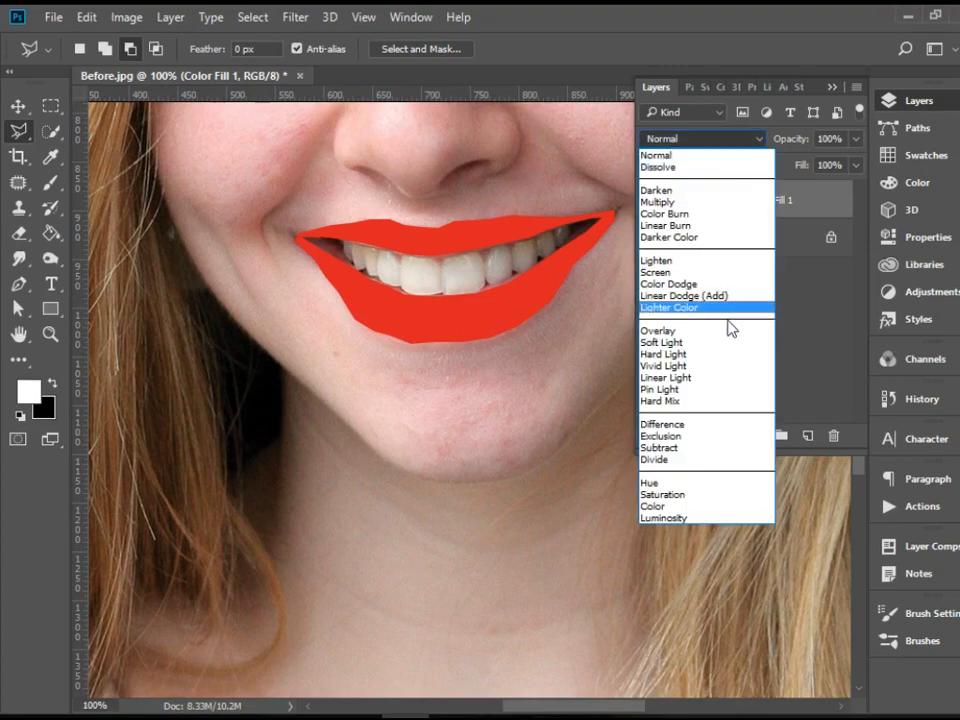
pyautogui.click(662, 342)
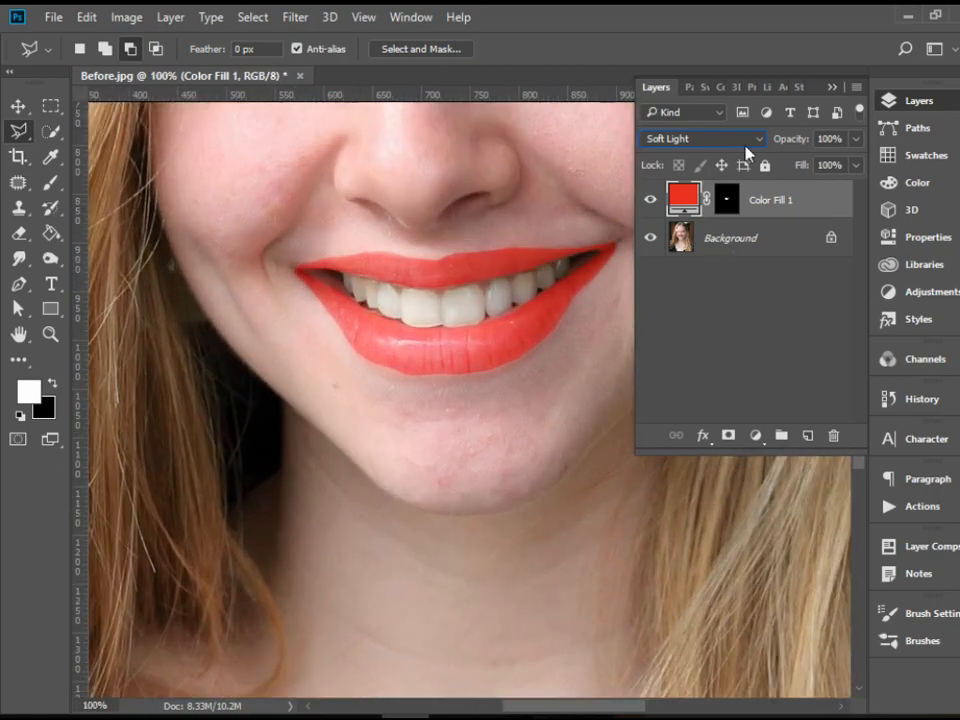
pyautogui.click(700, 138)
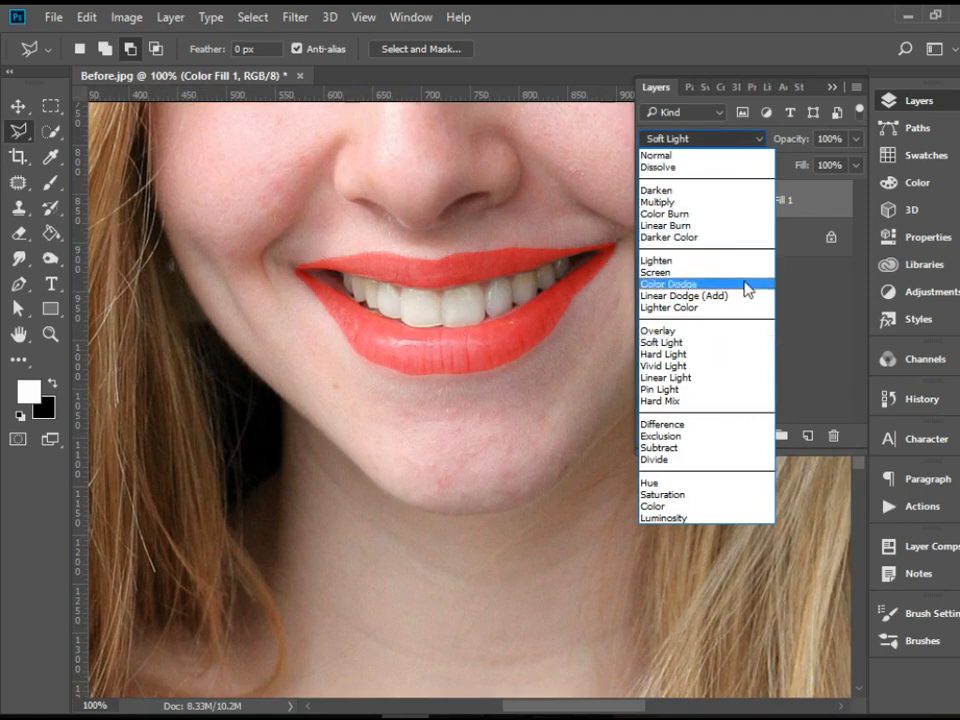
pyautogui.click(658, 330)
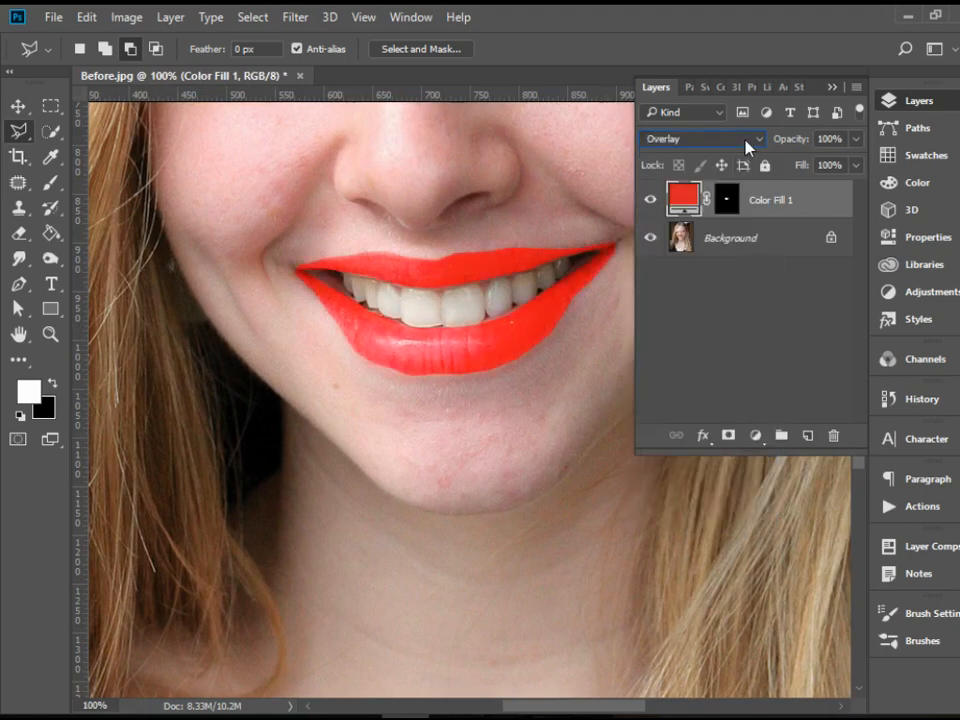
pyautogui.click(700, 138)
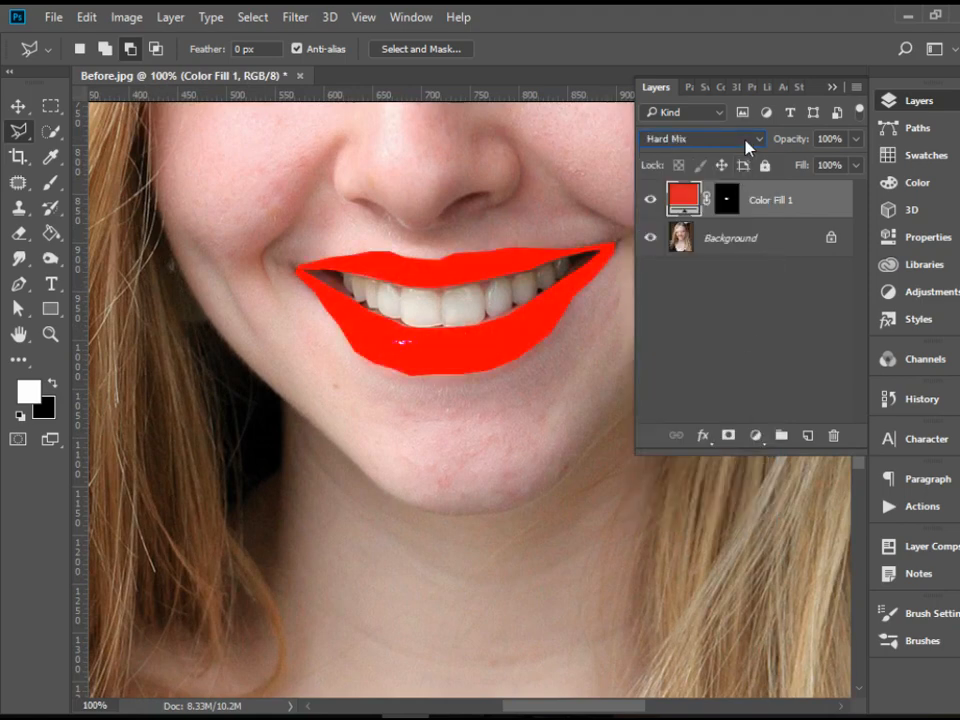
pyautogui.click(700, 138)
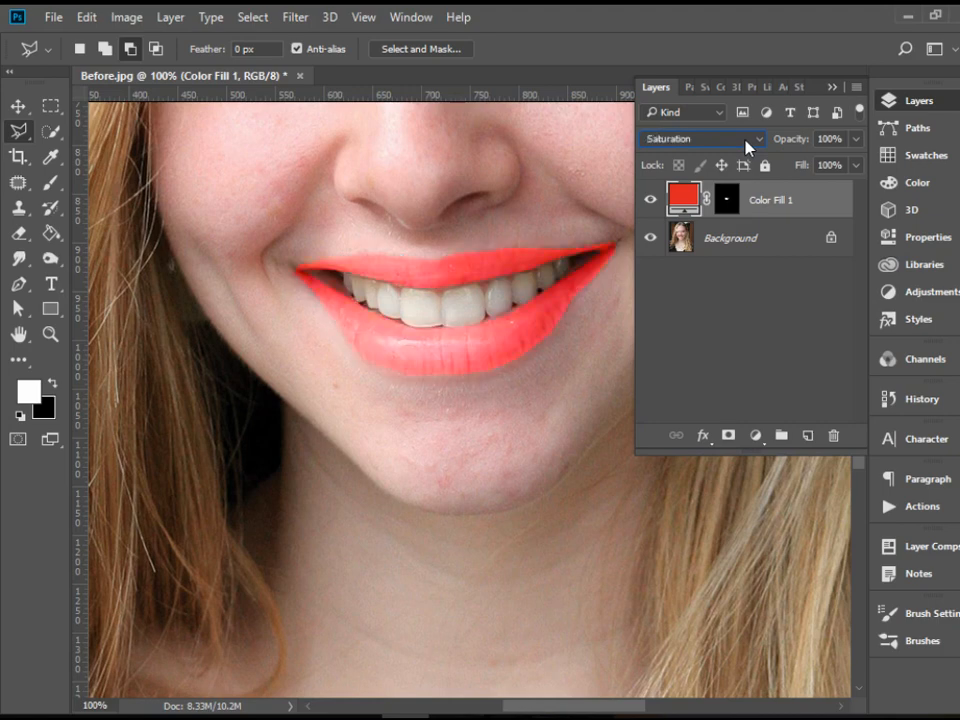
pyautogui.click(700, 138)
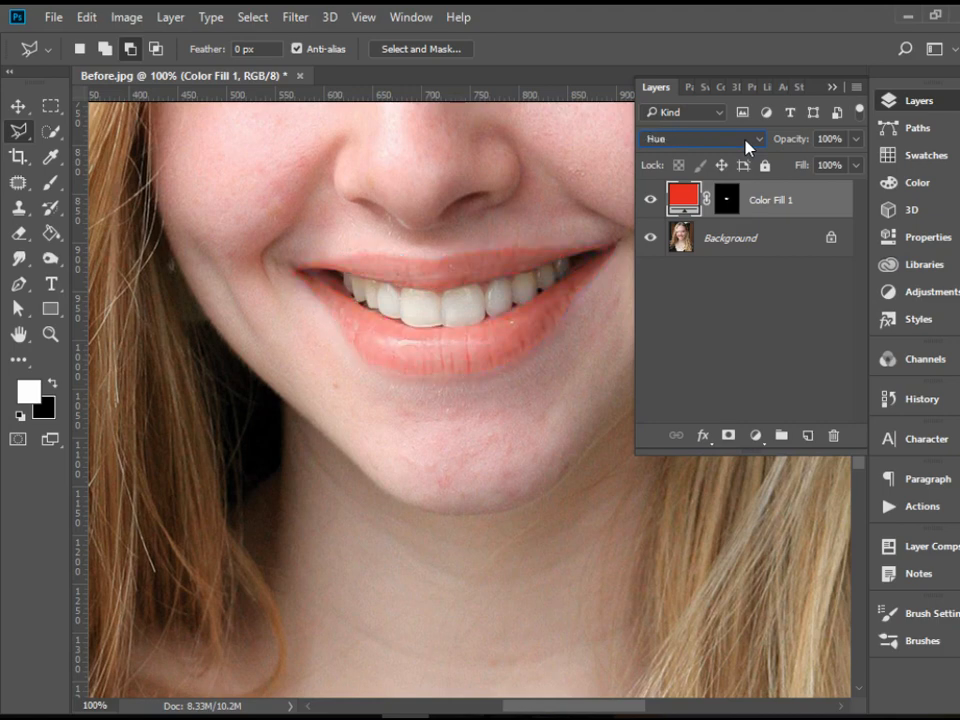
pyautogui.click(700, 138)
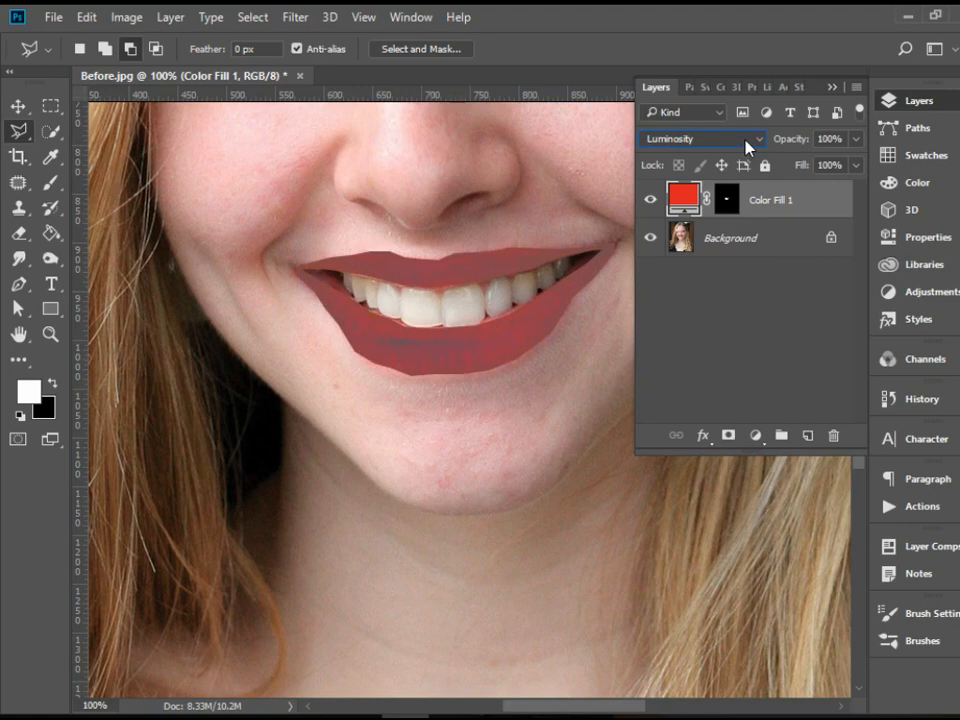
pyautogui.click(700, 138)
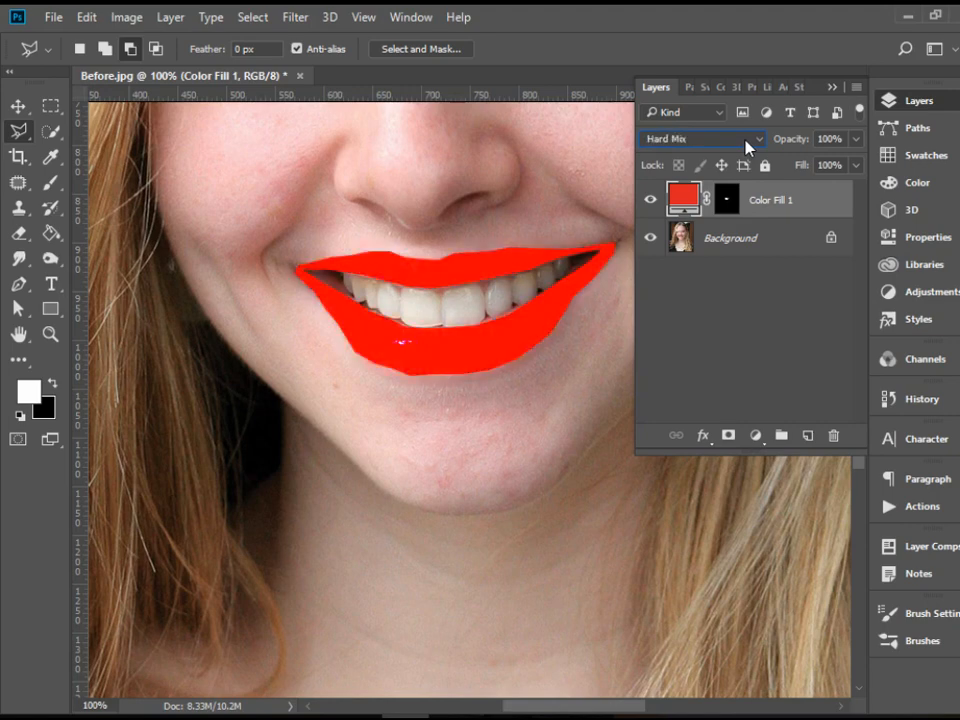
pyautogui.click(700, 138)
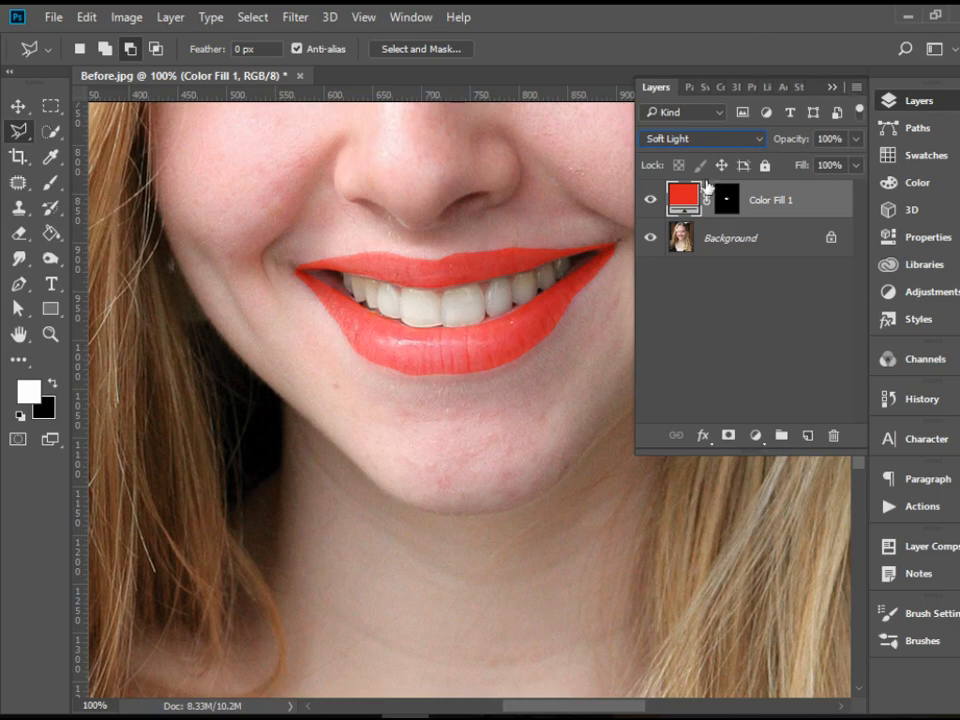
pyautogui.moveTo(856, 150)
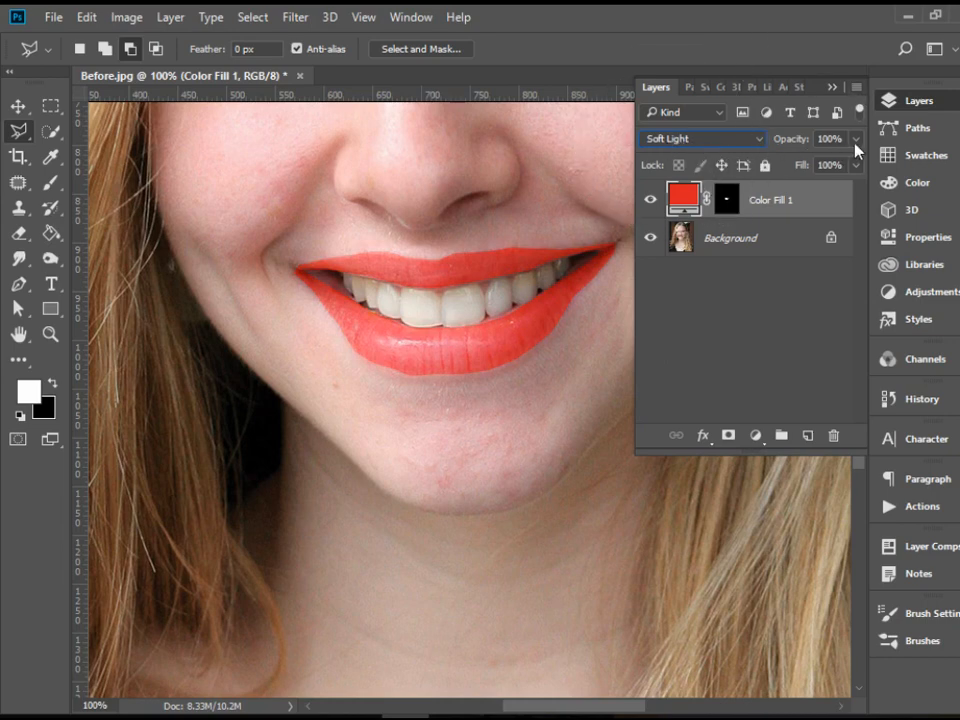